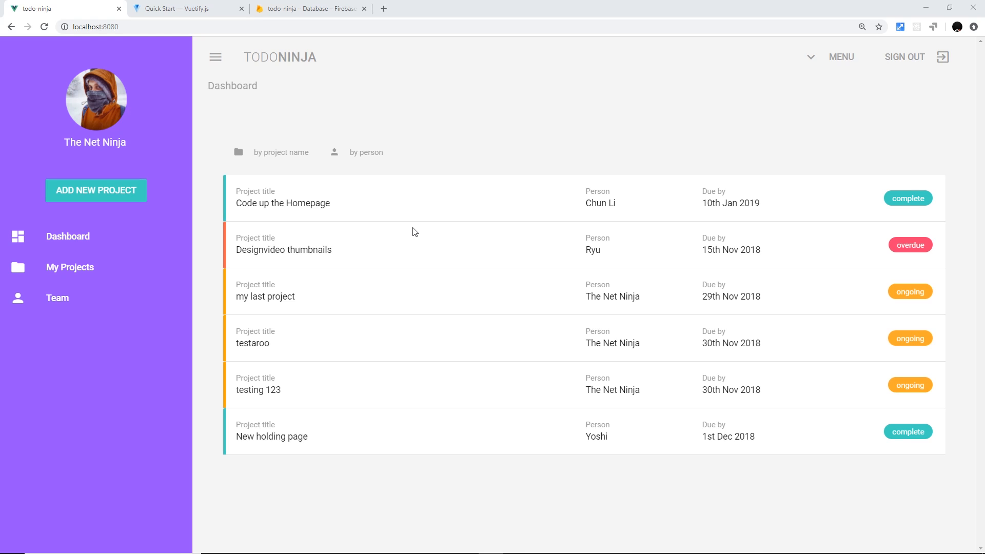
{"action": "mouse_move", "coordinate": [472, 312]}
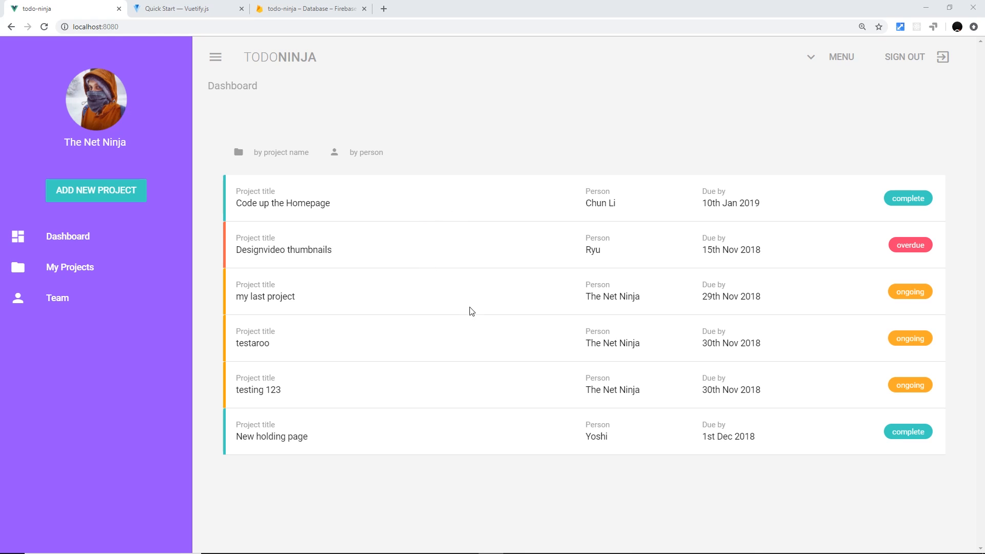
{"action": "mouse_move", "coordinate": [415, 226]}
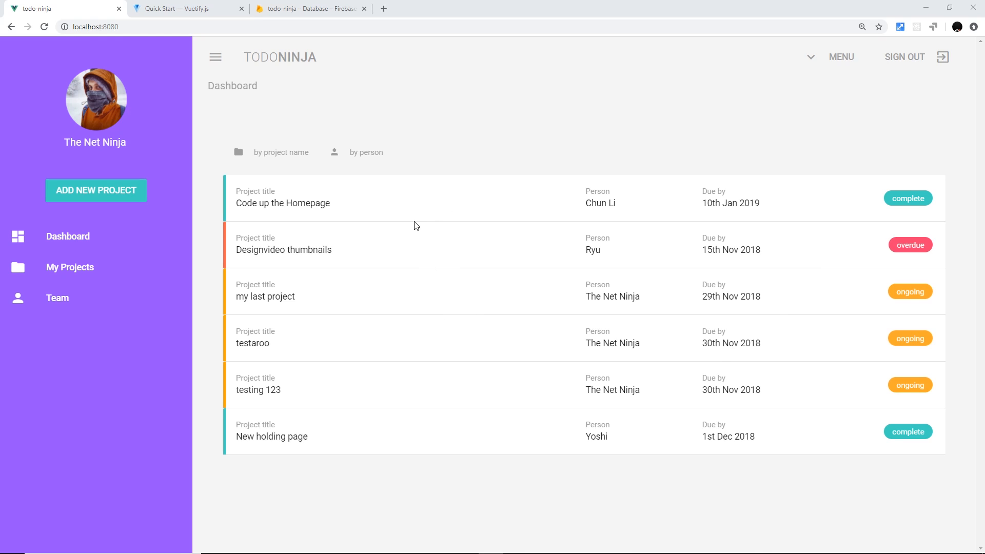
{"action": "mouse_move", "coordinate": [253, 155]}
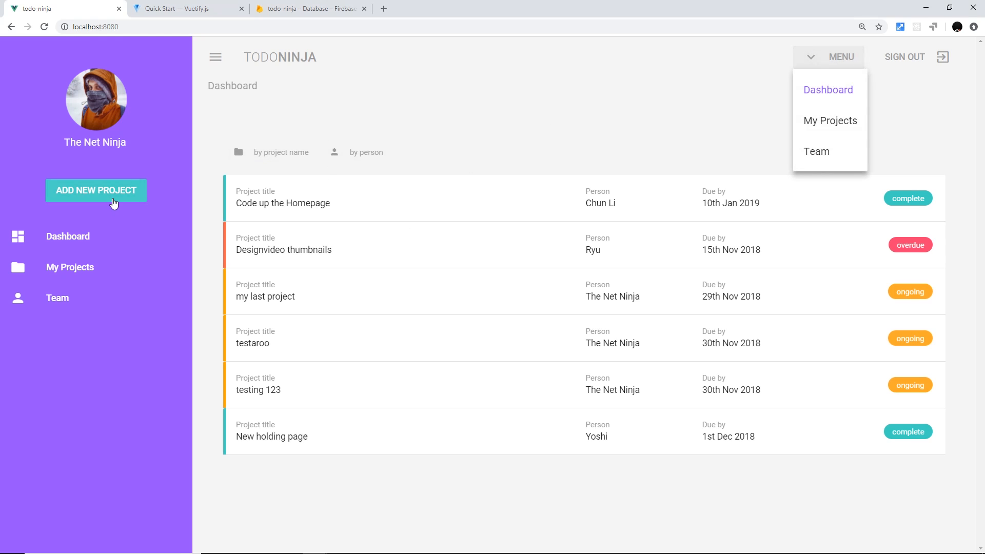
Try the add-project form, close it, and toggle the Todo Ninja side navigation back on.
{"action": "left_click", "coordinate": [95, 190]}
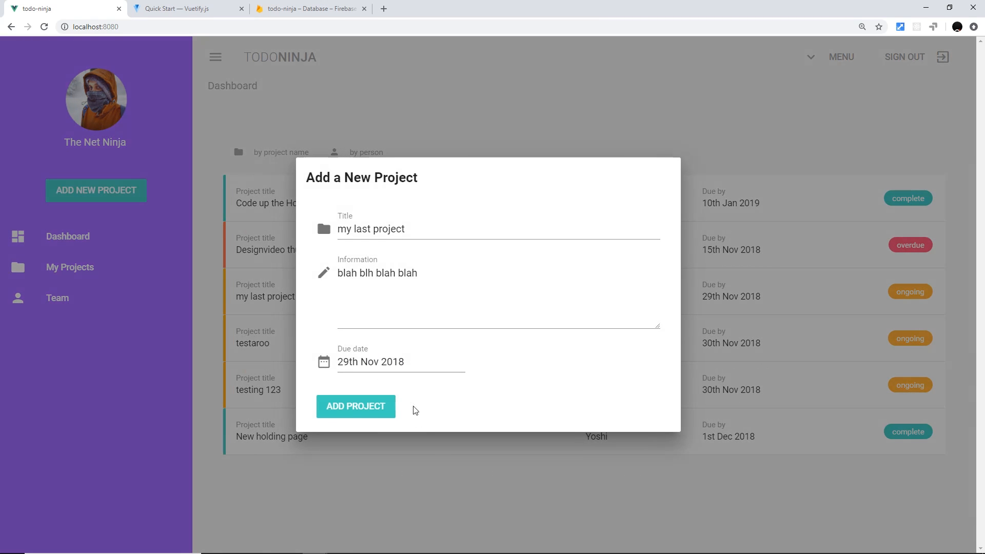
{"action": "left_click", "coordinate": [356, 406]}
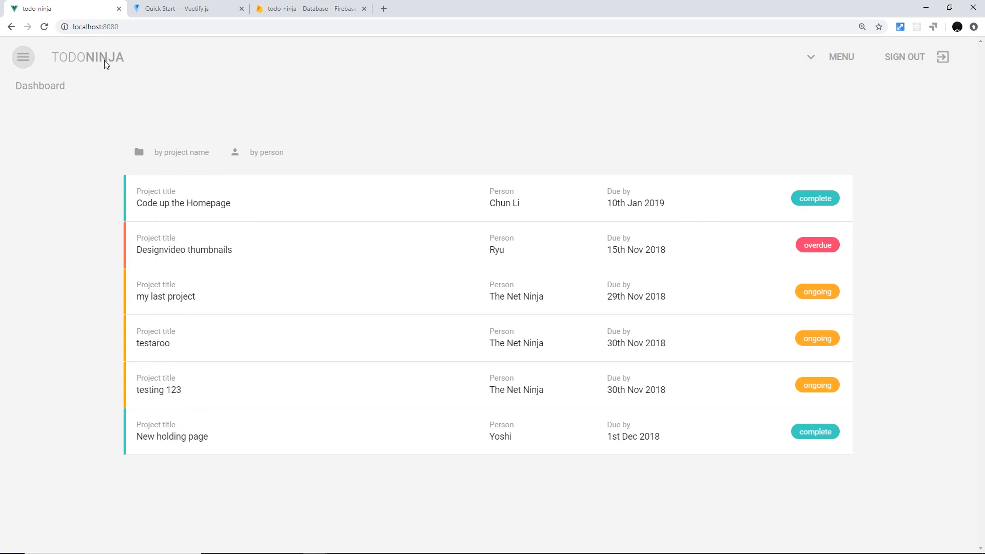
{"action": "left_click", "coordinate": [23, 57]}
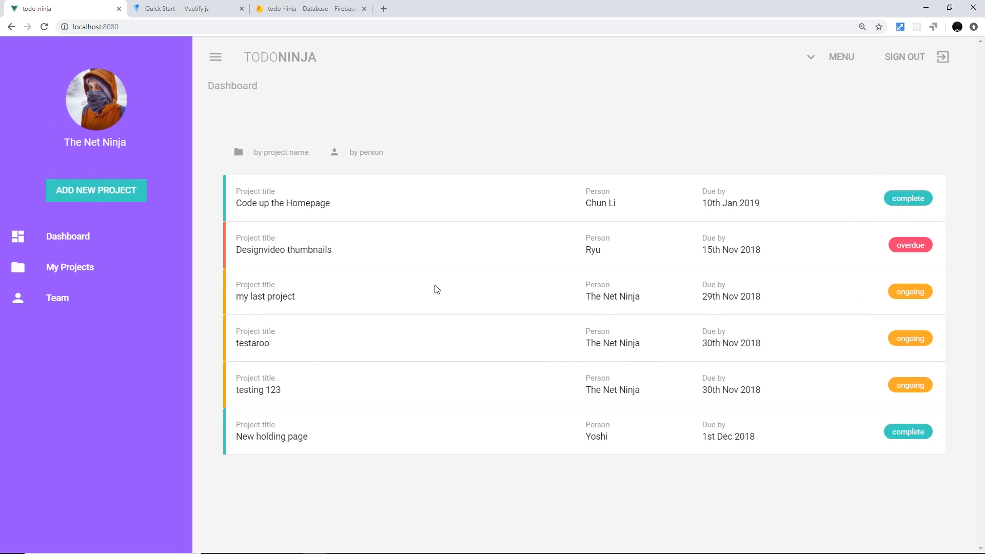
{"action": "mouse_move", "coordinate": [416, 326]}
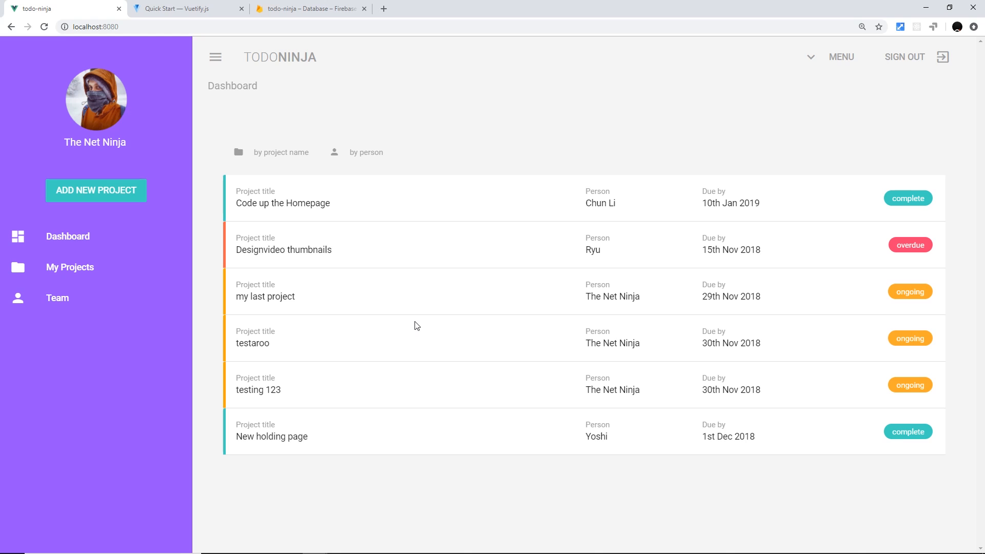
Switch to the Vuetify Quick Start docs and expand the UI components list in the sidebar.
{"action": "left_click", "coordinate": [186, 8]}
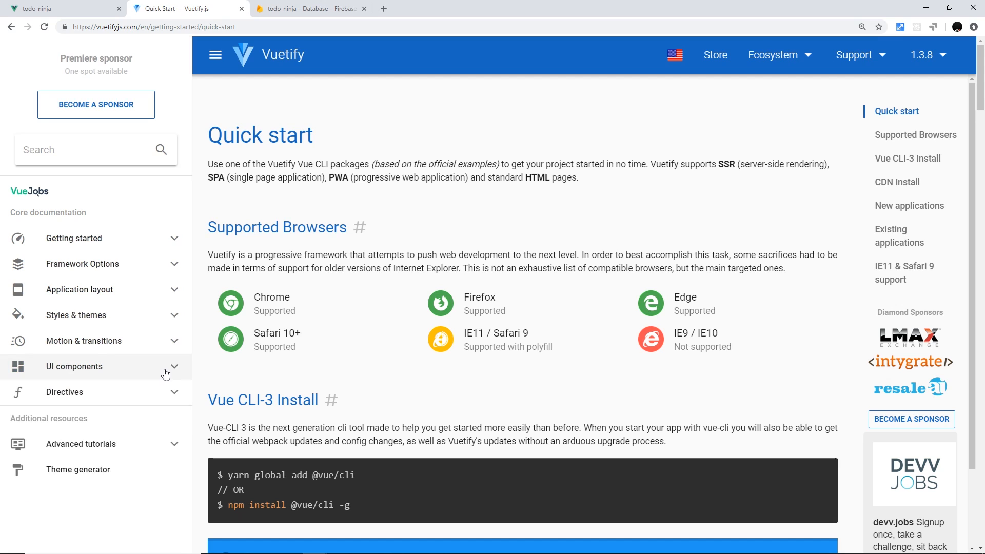
{"action": "left_click", "coordinate": [74, 366]}
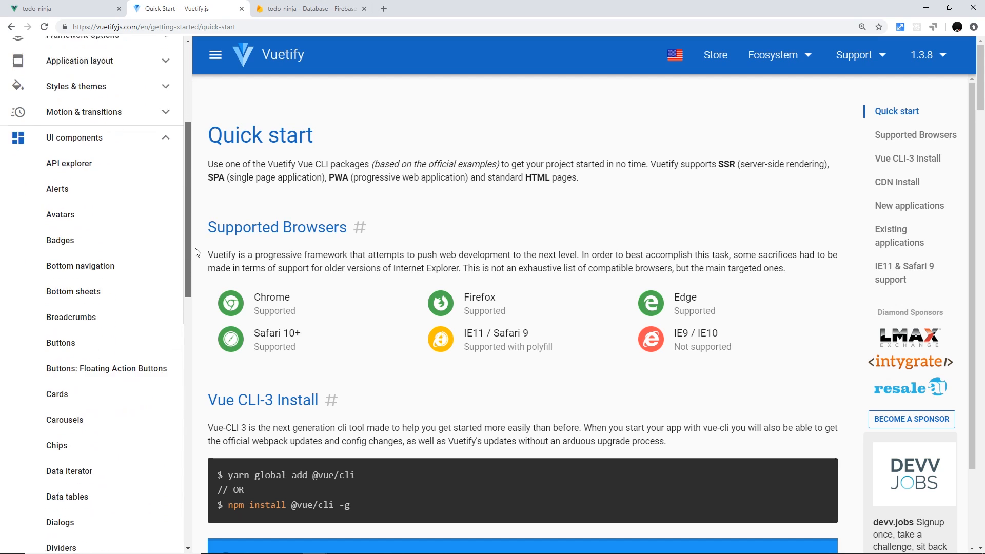
{"action": "scroll", "scroll_direction": "down", "scroll_amount": 3}
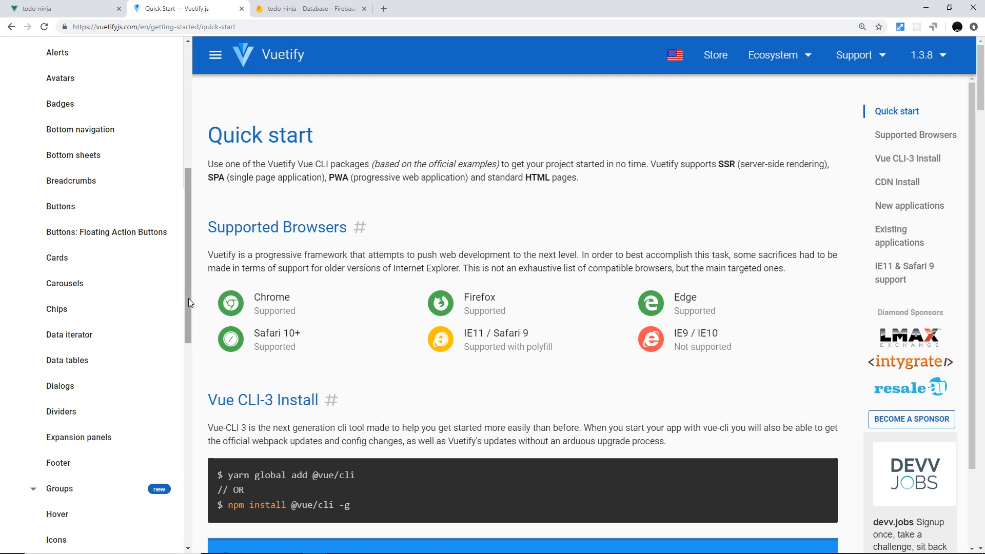
{"action": "scroll", "scroll_direction": "up", "scroll_amount": 3}
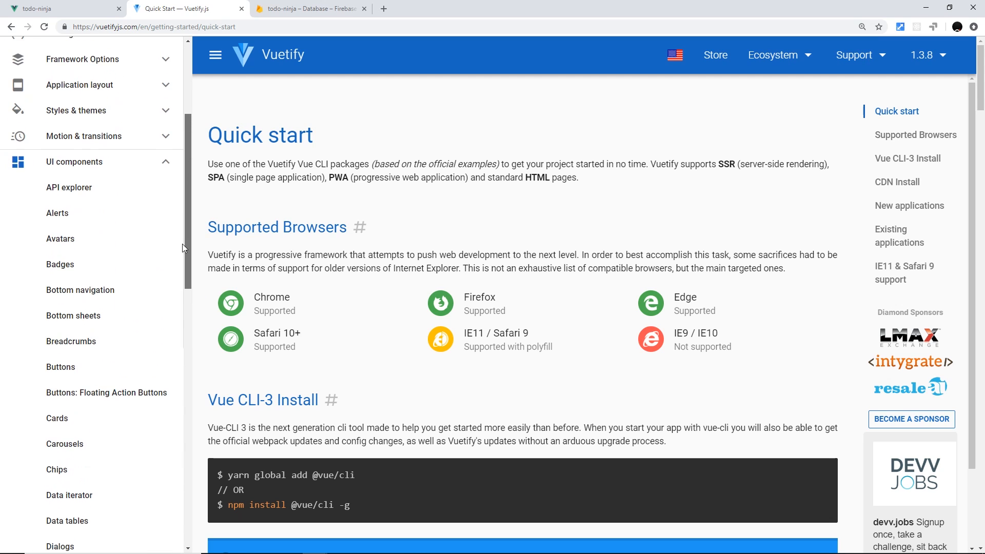
{"action": "scroll", "scroll_direction": "up", "scroll_amount": 3}
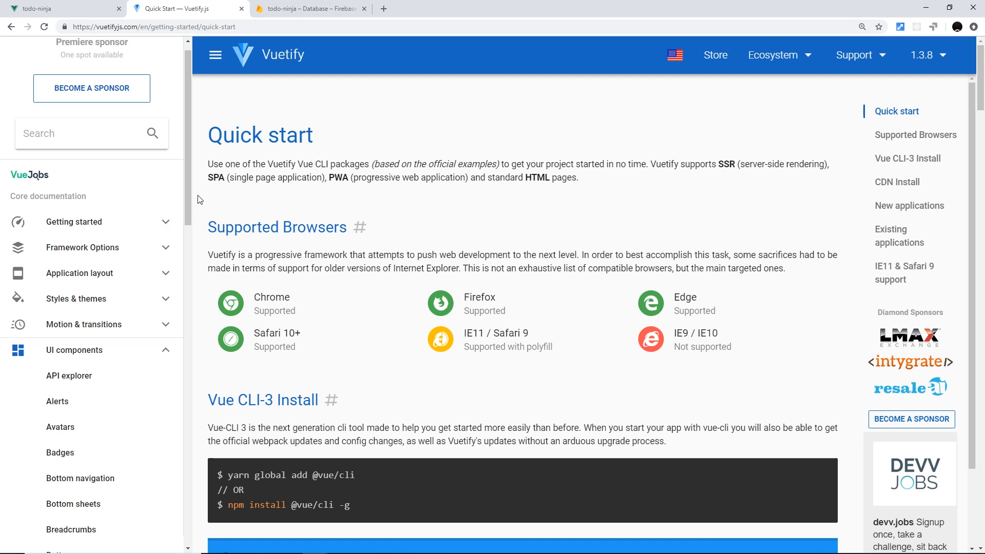
Re-expand UI components and go to the Carousels component documentation page.
{"action": "left_click", "coordinate": [166, 350]}
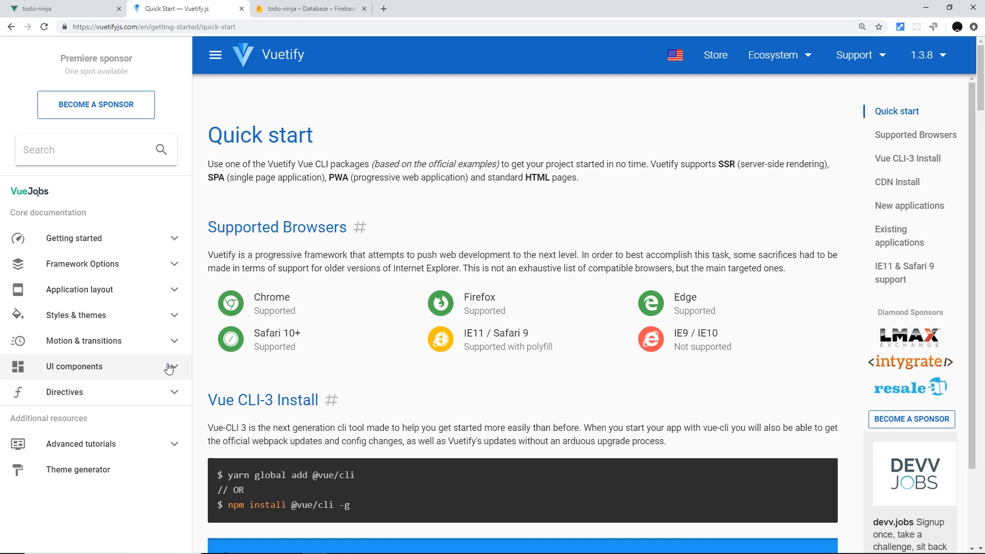
{"action": "left_click", "coordinate": [74, 367]}
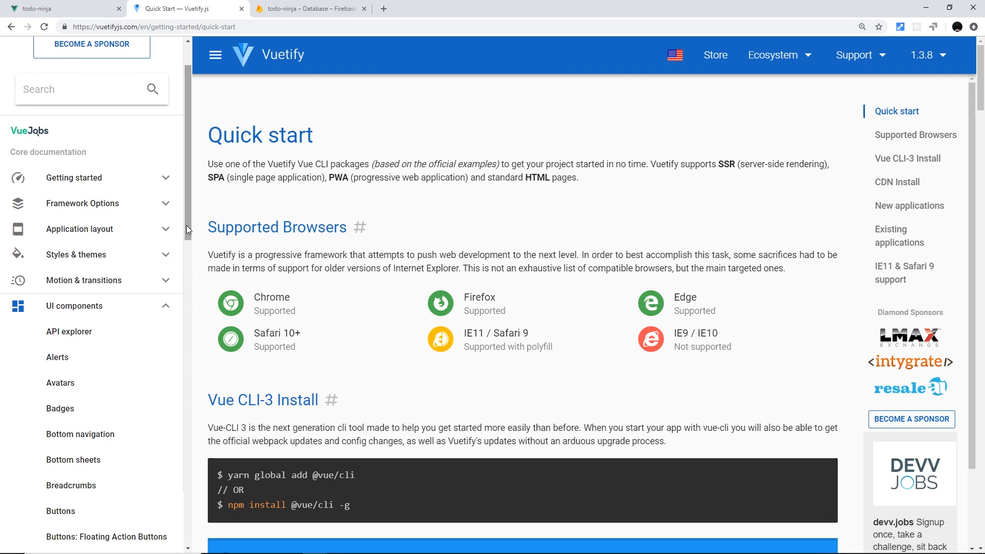
{"action": "scroll", "scroll_direction": "down", "scroll_amount": 3}
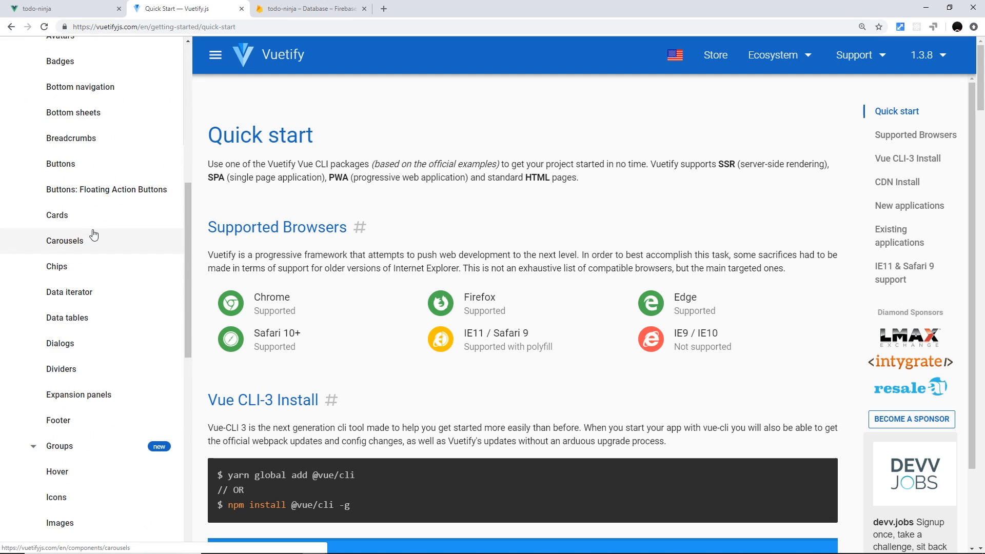
{"action": "left_click", "coordinate": [60, 8]}
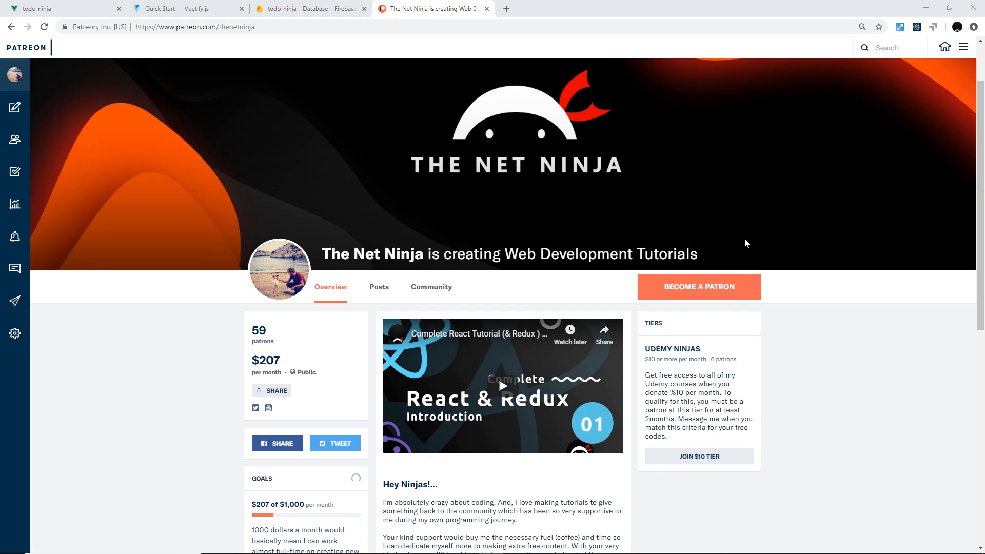
{"action": "mouse_move", "coordinate": [690, 217]}
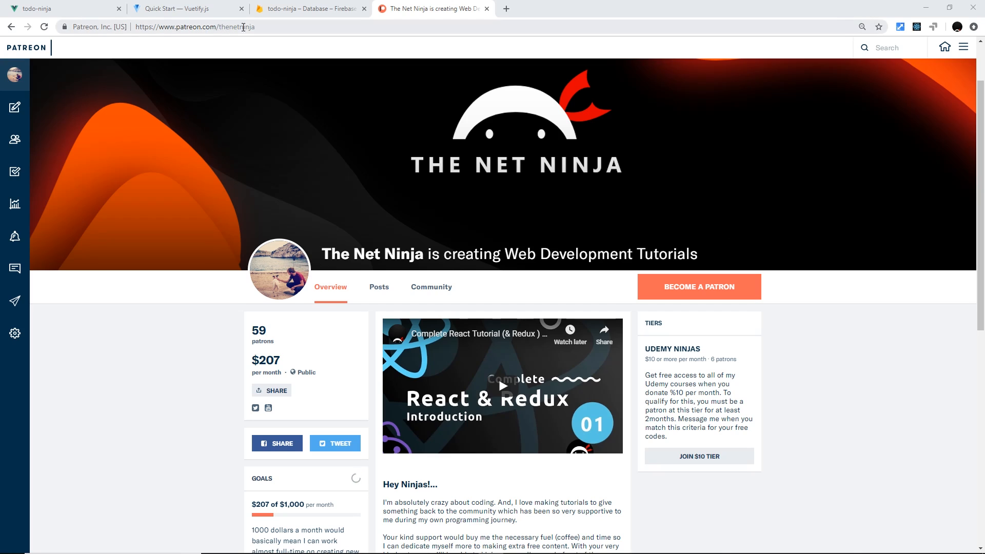
{"action": "mouse_move", "coordinate": [597, 195]}
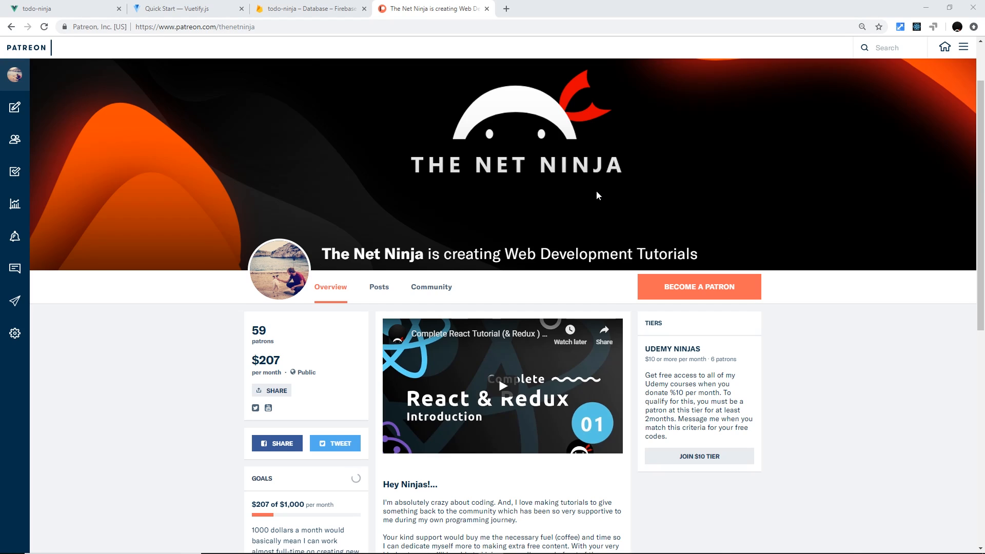